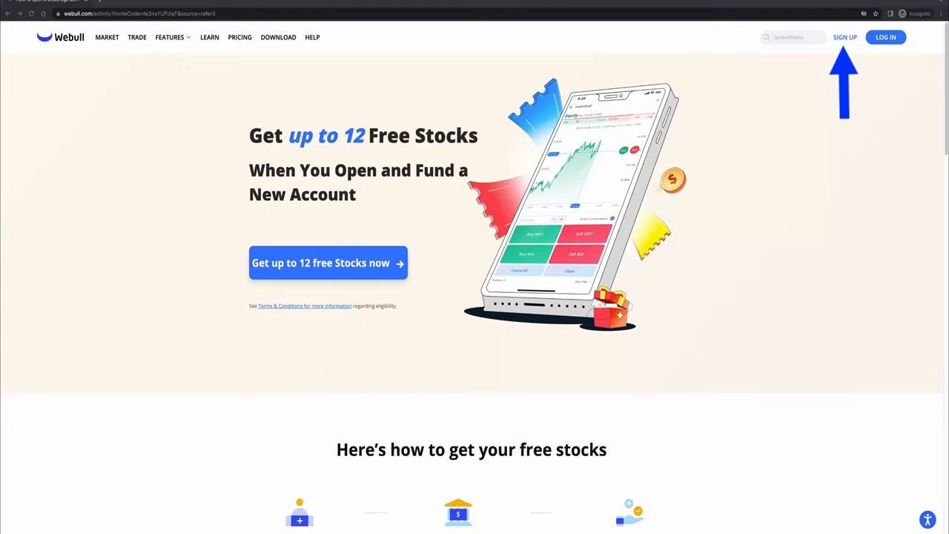
# Start a new Webull account application from SIGN UP, landing on the Personal Information form
pyautogui.click(845, 37)
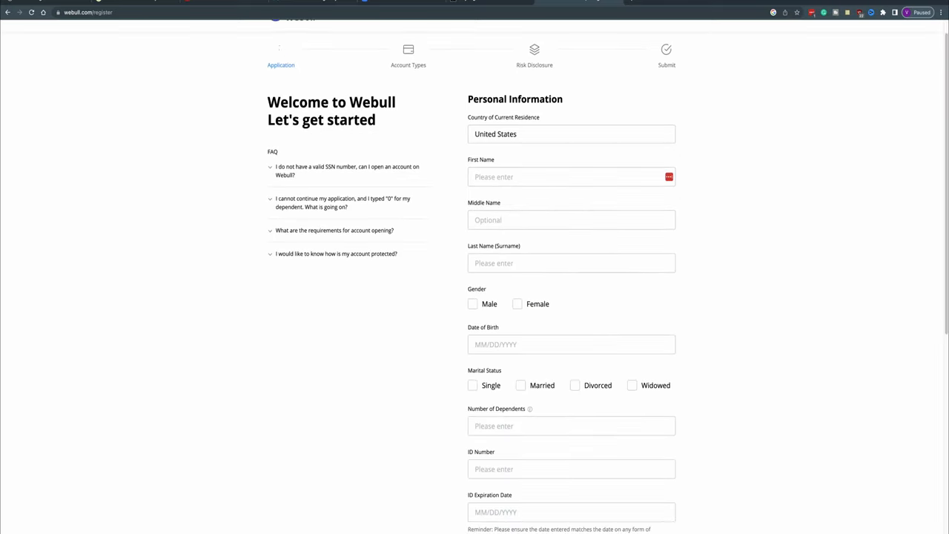
# Scroll through the Personal Information form on the way to Employment Information
pyautogui.scroll(3)
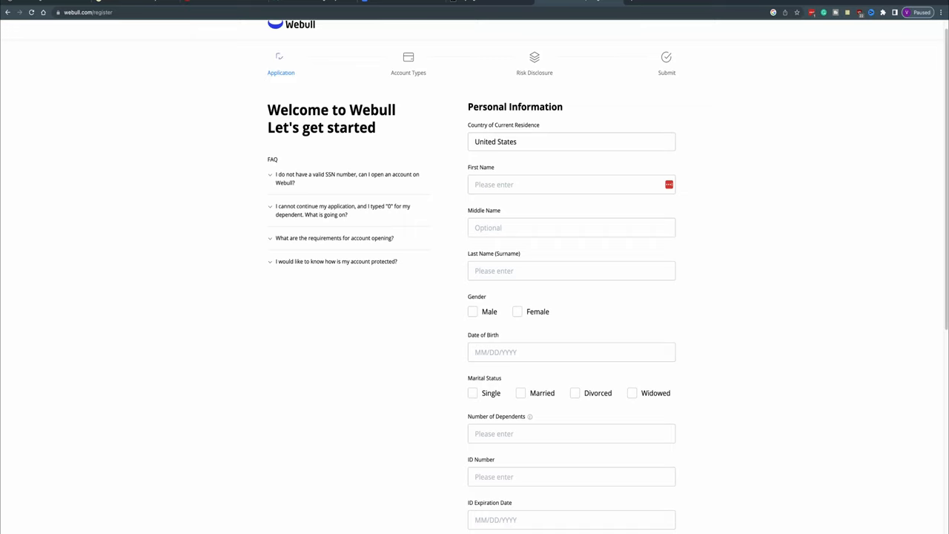
pyautogui.scroll(-3)
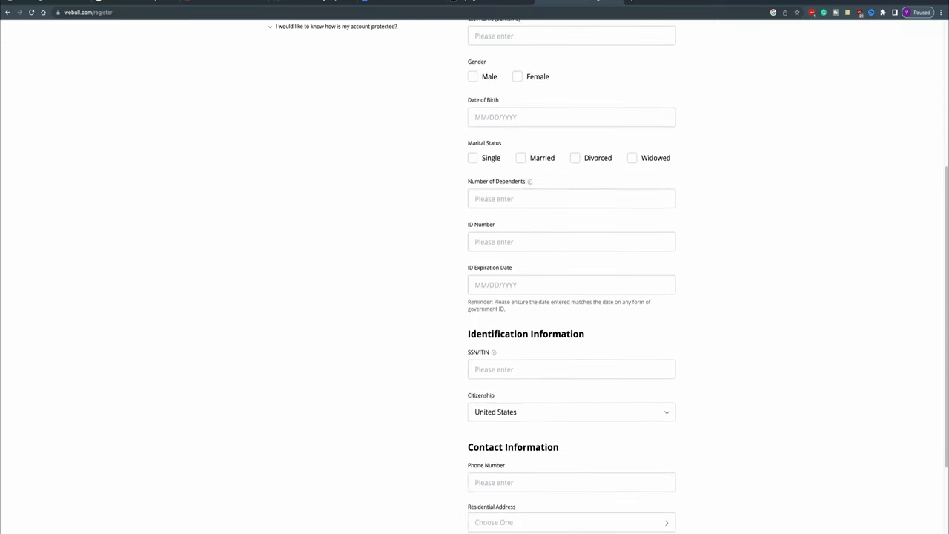
pyautogui.scroll(-3)
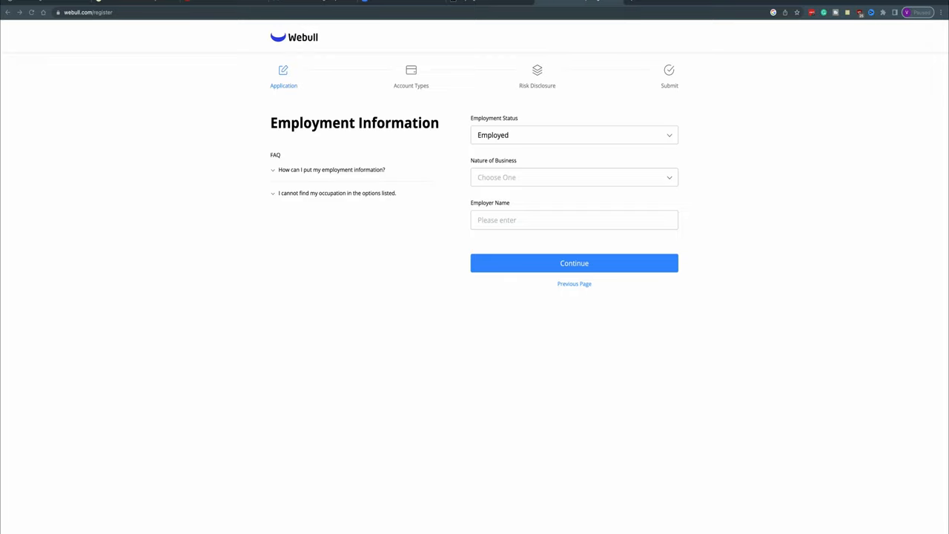
# Continue from Employment Information to the Choose Account Type step
pyautogui.click(574, 262)
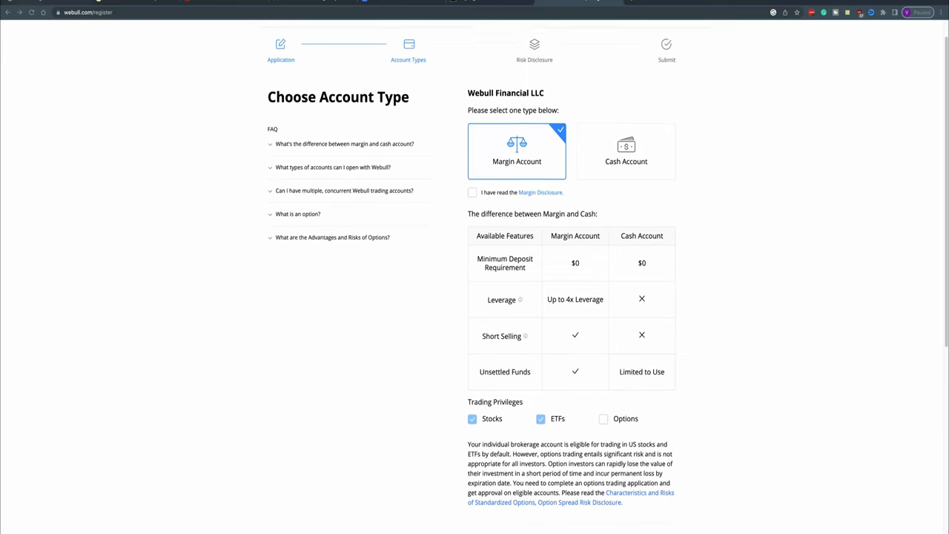
# Try Cash Account, settle on Margin Account, and tick Options alongside Stocks and ETFs
pyautogui.scroll(-3)
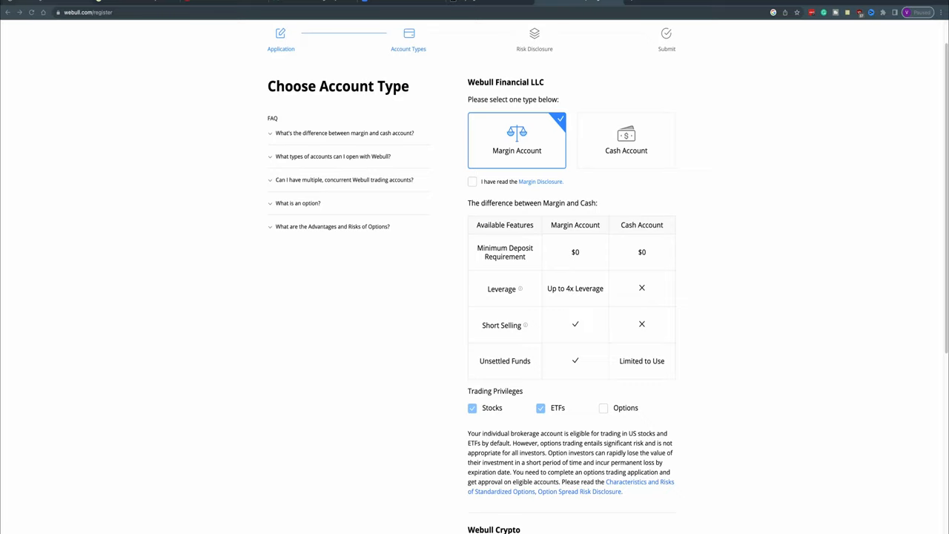
pyautogui.click(626, 139)
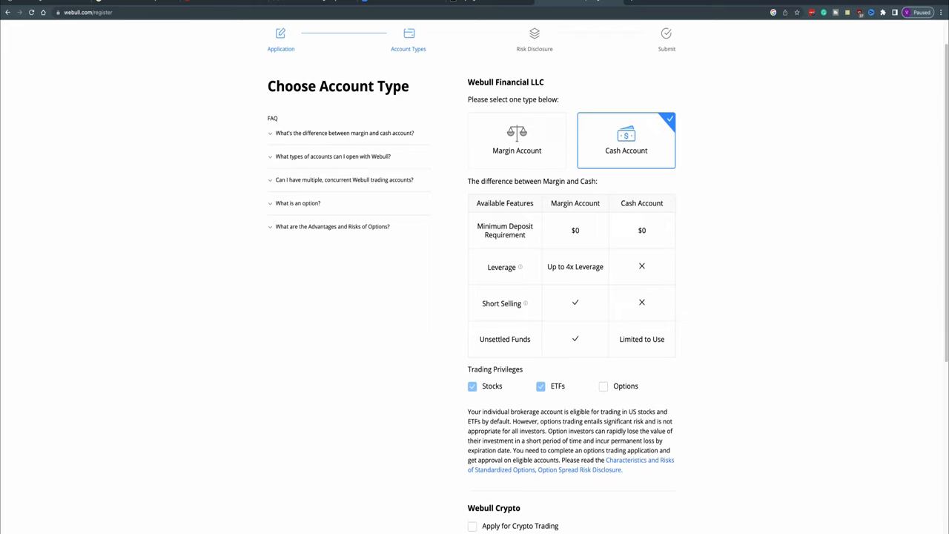
pyautogui.click(516, 139)
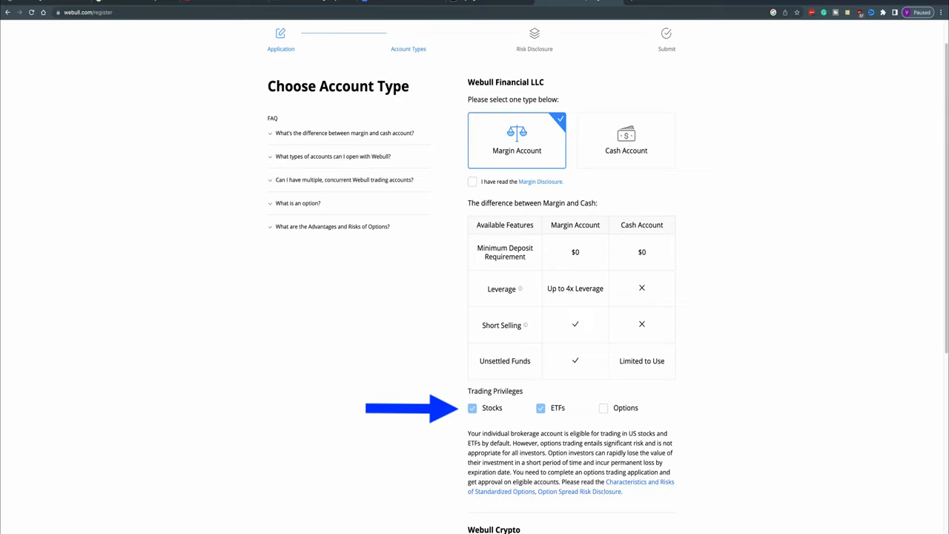
pyautogui.click(603, 408)
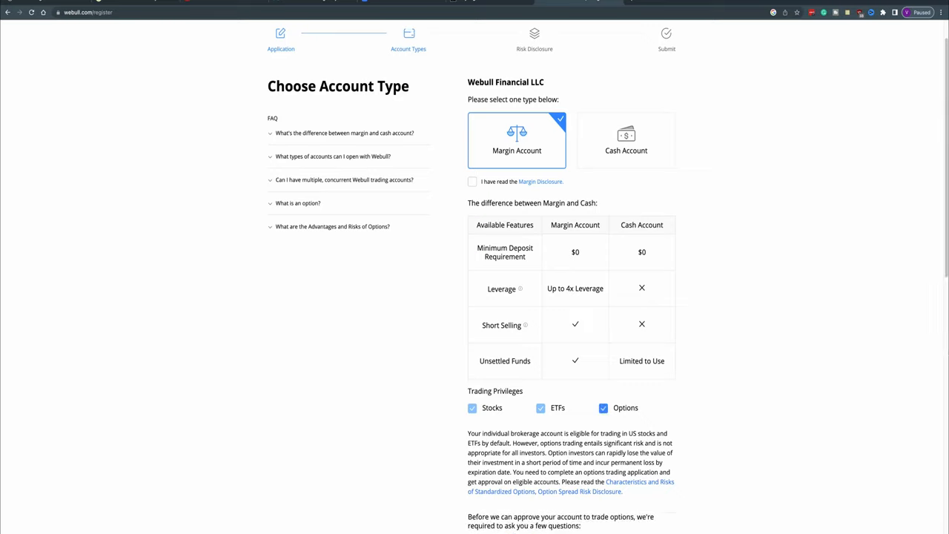
pyautogui.scroll(-3)
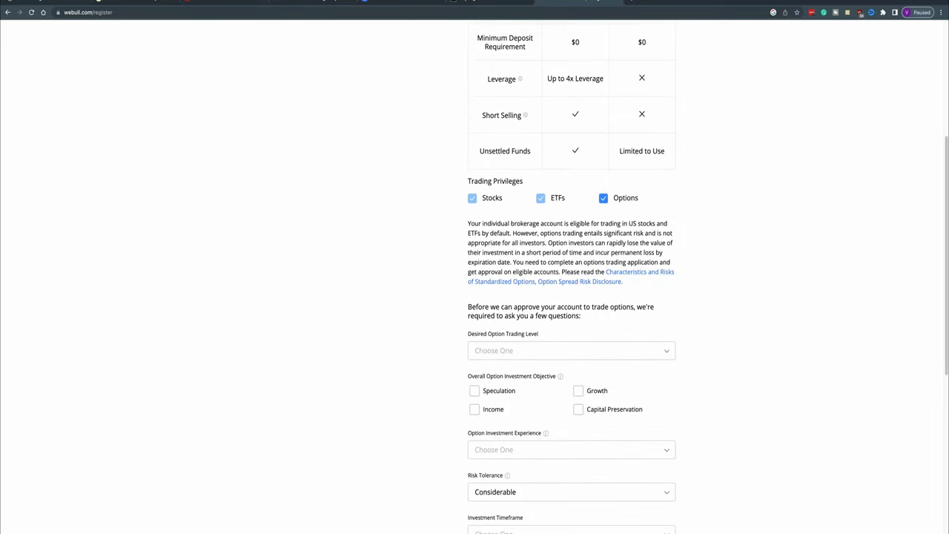
pyautogui.scroll(-3)
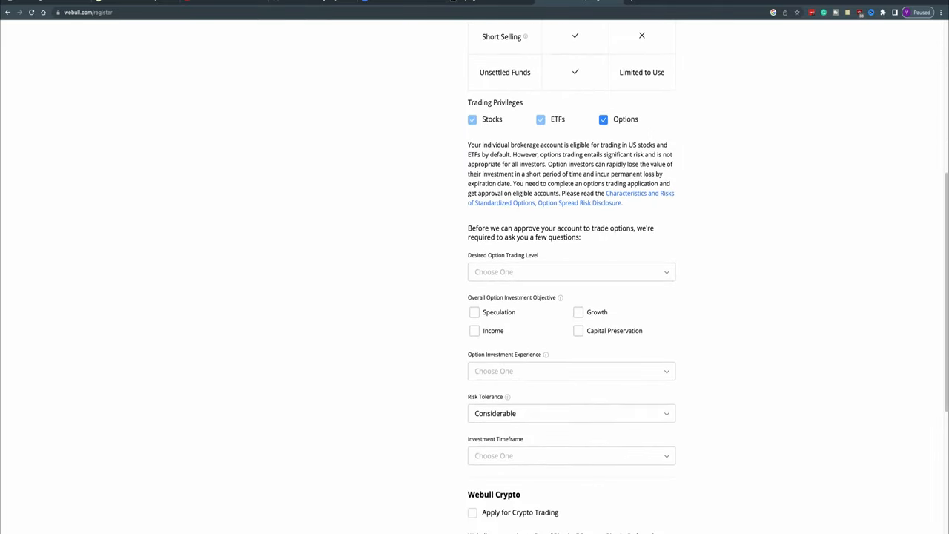
pyautogui.scroll(-3)
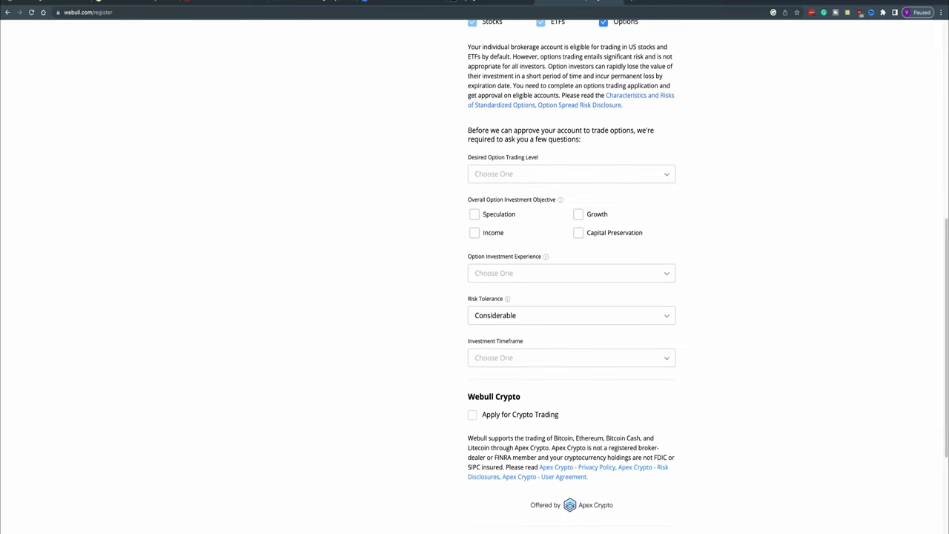
pyautogui.scroll(-3)
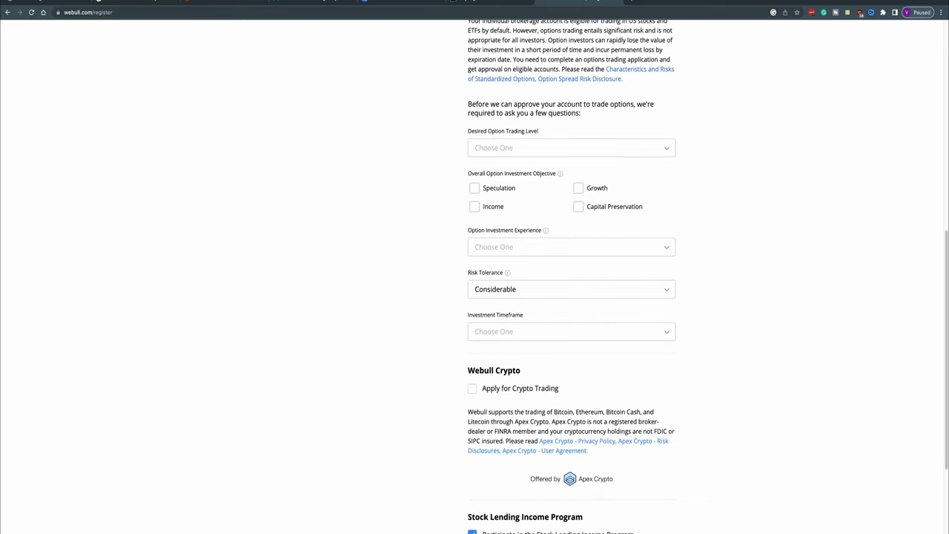
pyautogui.scroll(3)
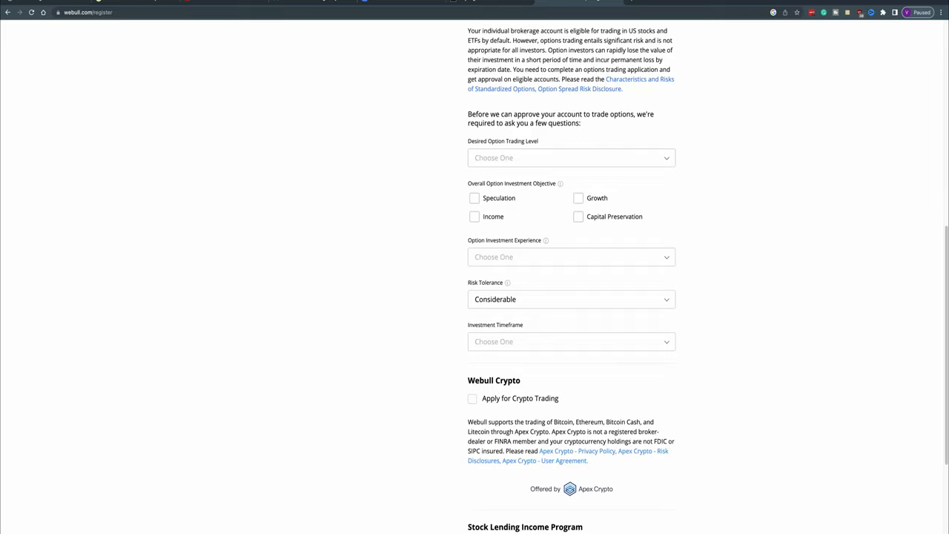
pyautogui.scroll(-3)
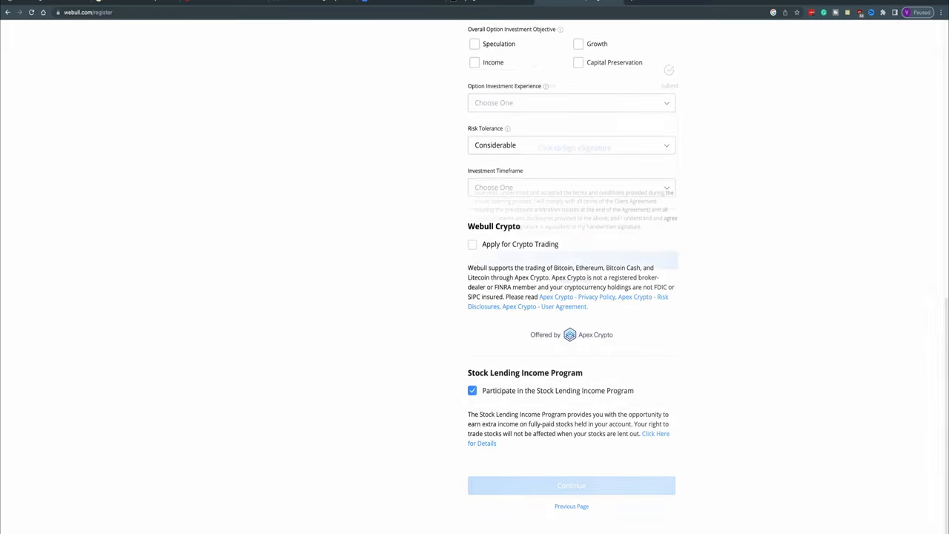
# Continue to Agreements & Disclosures and e-sign them, reaching Verify Your Email and Submit
pyautogui.click(571, 485)
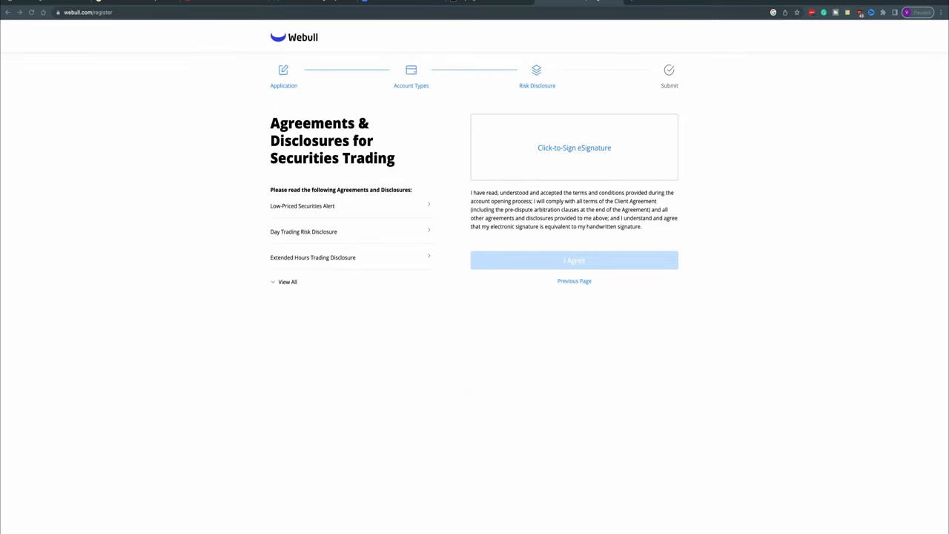
pyautogui.click(574, 261)
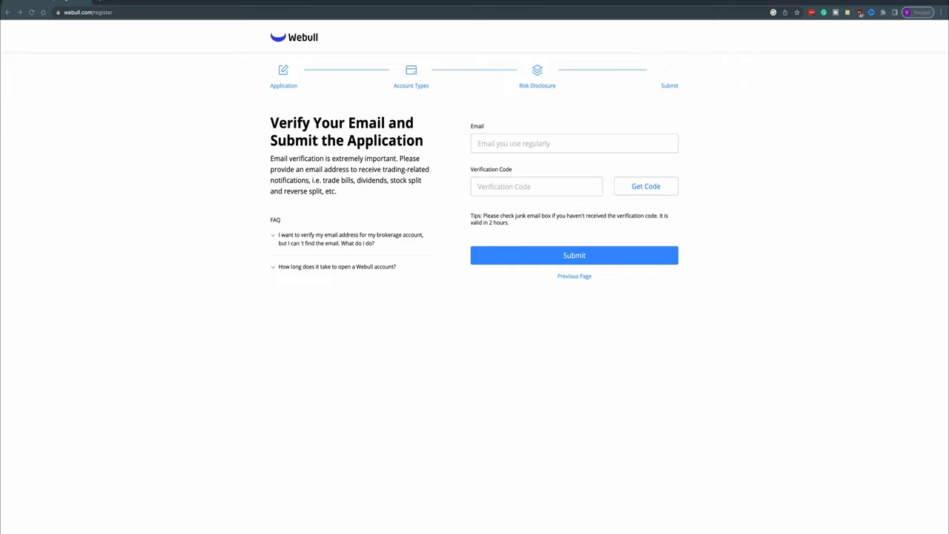
# Submit the completed application for approval
pyautogui.click(574, 255)
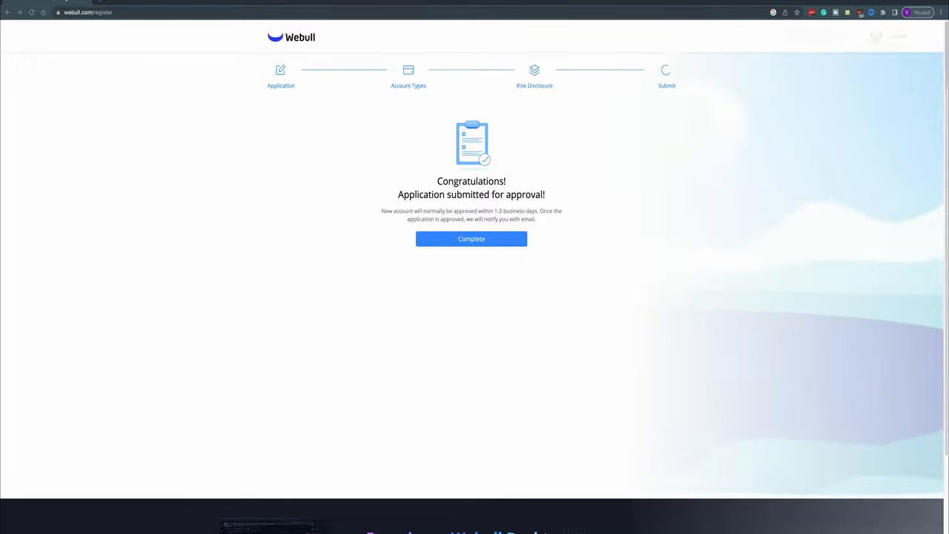
# Complete the confirmation and land on My Account showing the application processing
pyautogui.click(472, 237)
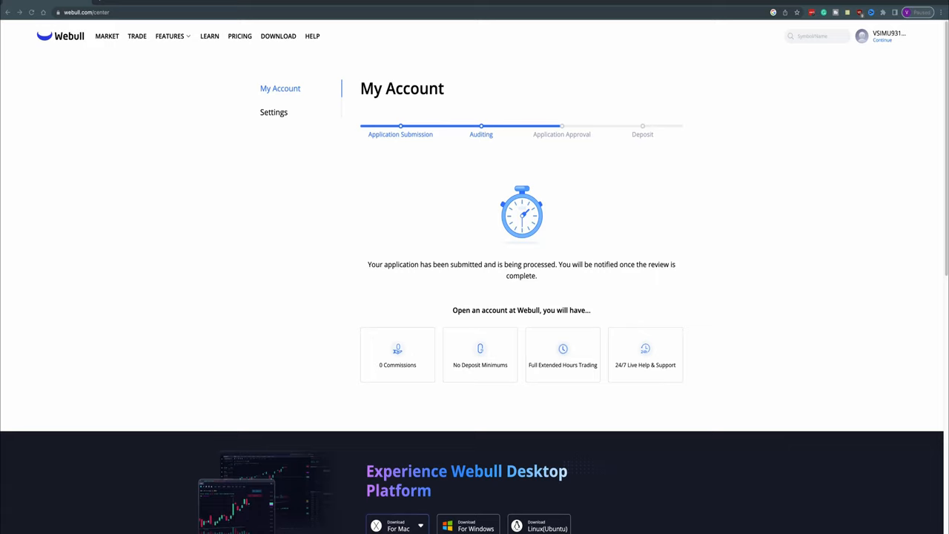
# Visit Settings, then return to My Account showing the Individual account awaiting a deposit
pyautogui.click(273, 113)
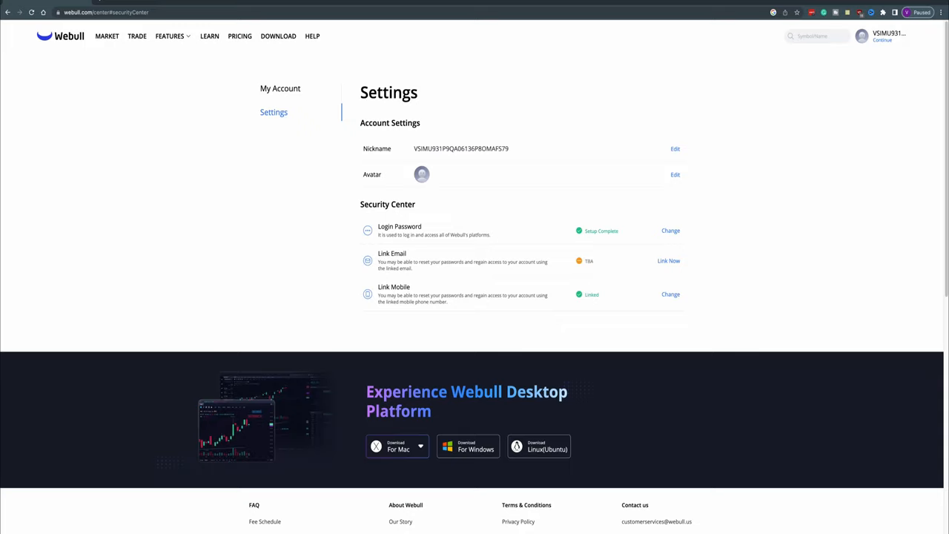
pyautogui.click(279, 89)
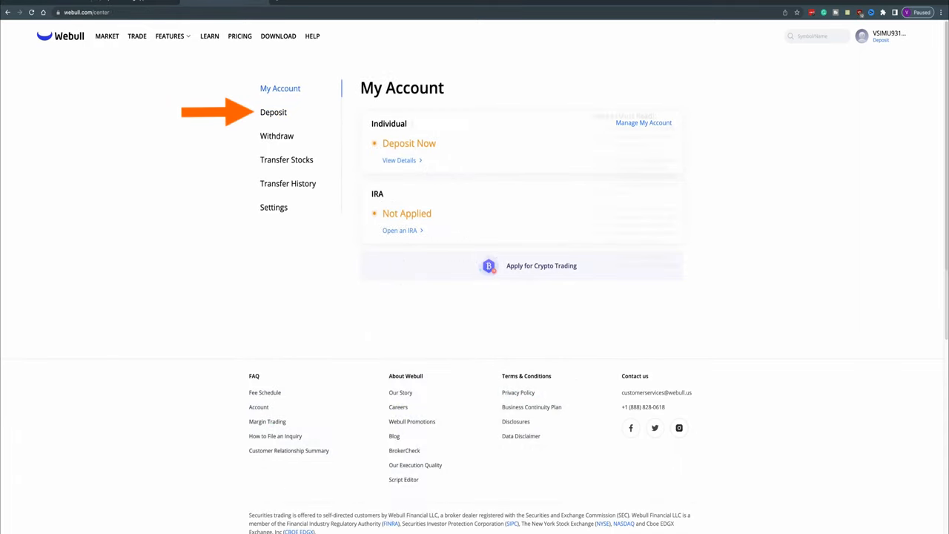
# On the Deposit page, try Micro-Deposit Verification then settle on Real-time Verification with the bank list showing
pyautogui.click(273, 113)
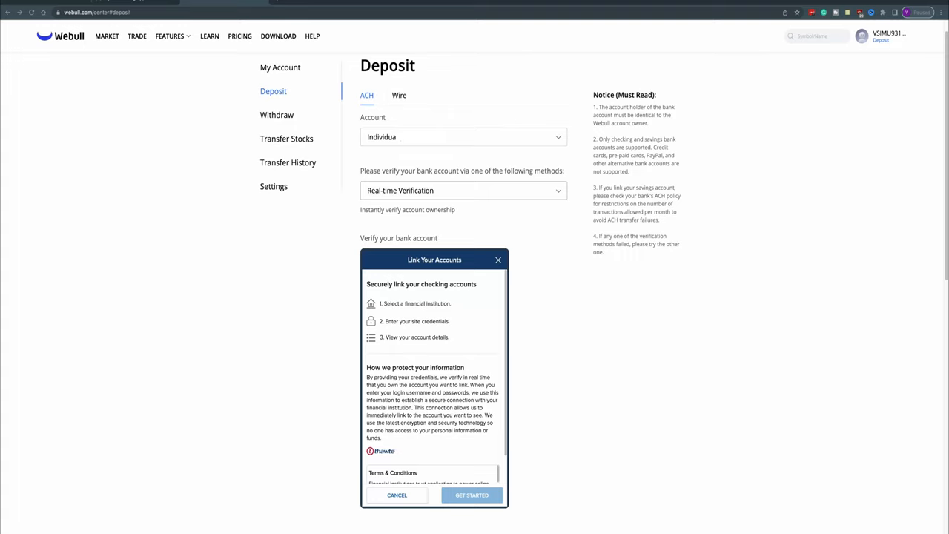
pyautogui.click(462, 190)
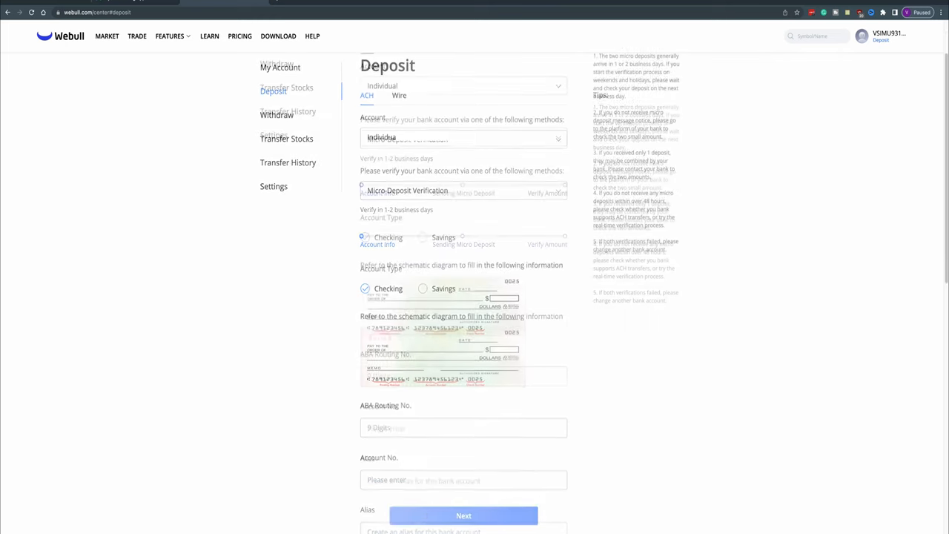
pyautogui.scroll(3)
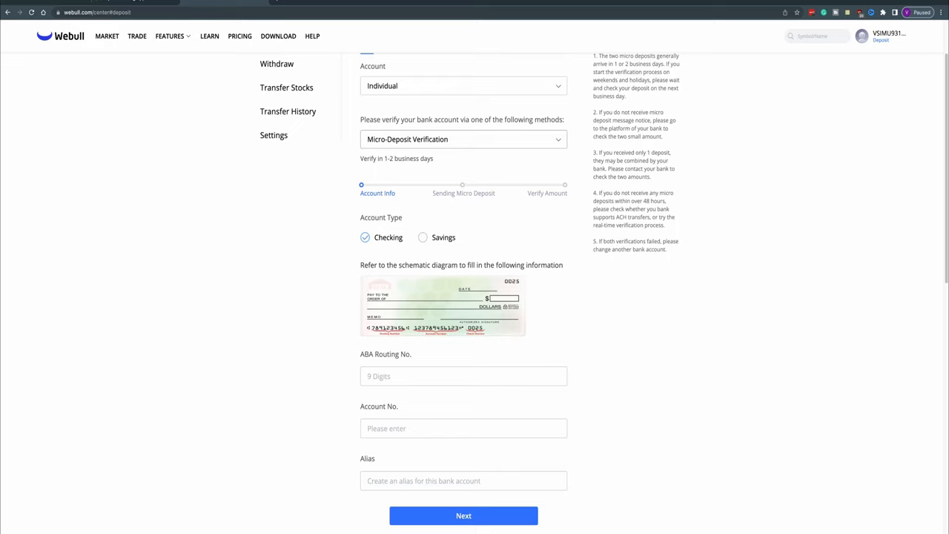
pyautogui.click(463, 140)
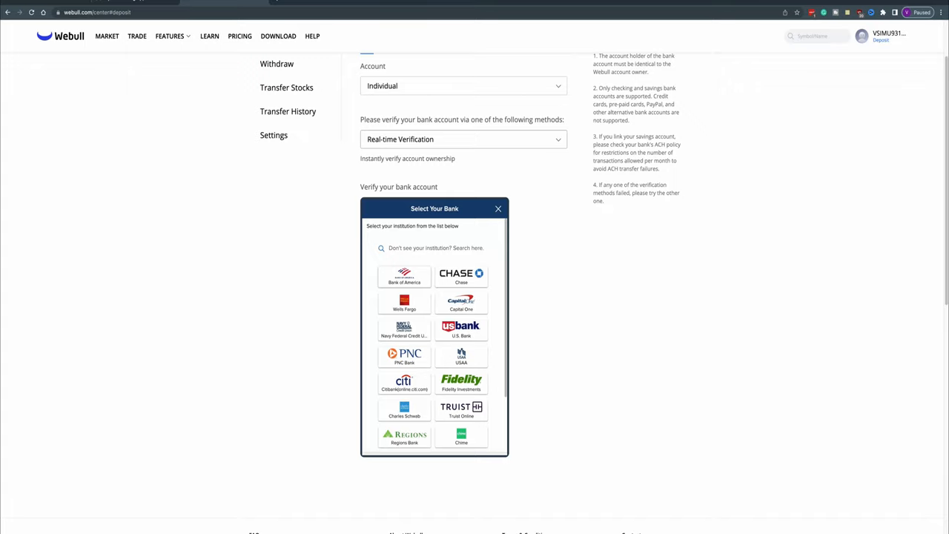
pyautogui.moveTo(403, 276)
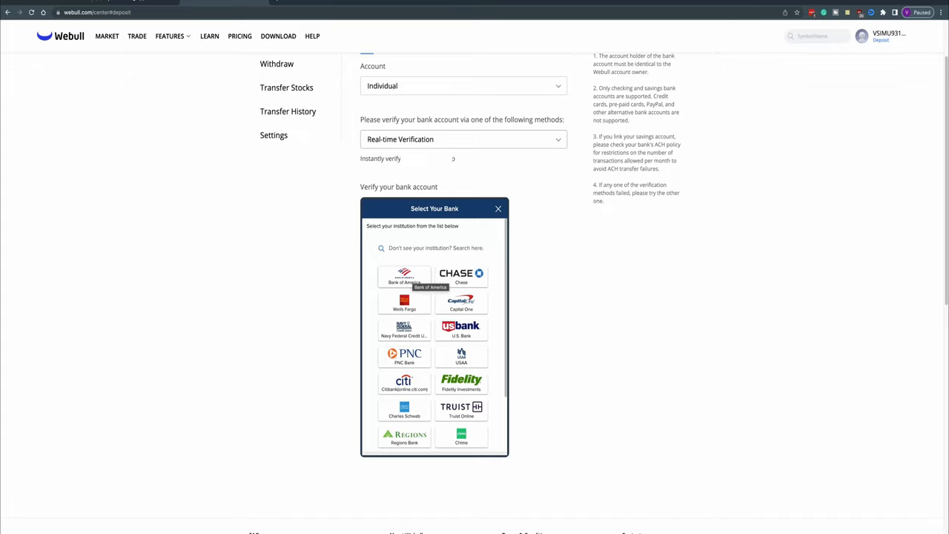